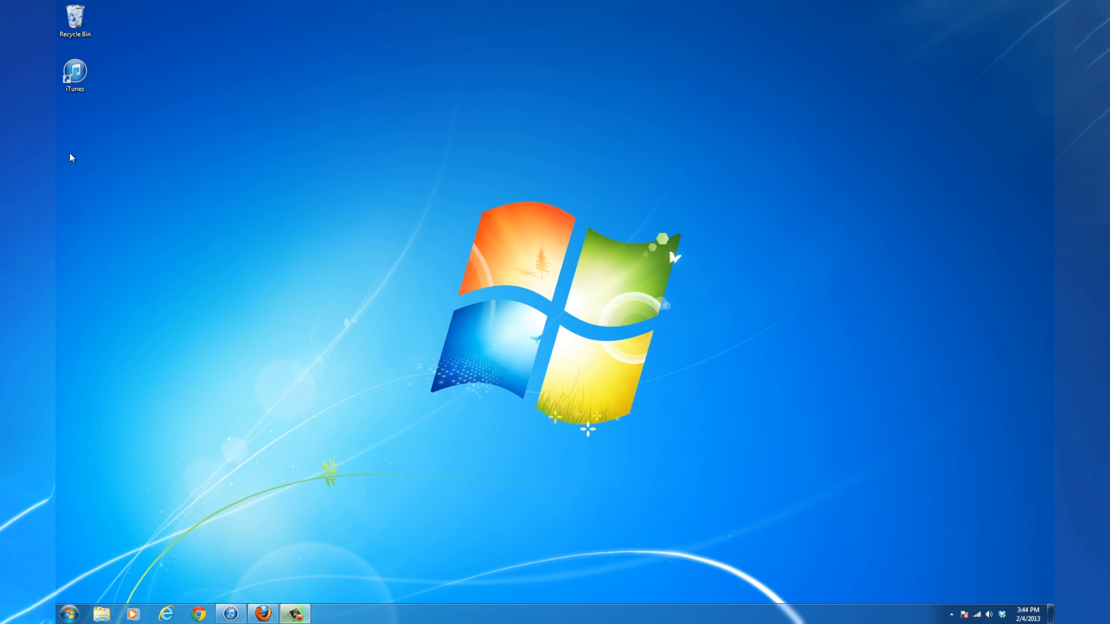
- Launch iTunes and back up the iPhone 5 to this computer from its Summary page
double_click(74, 74)
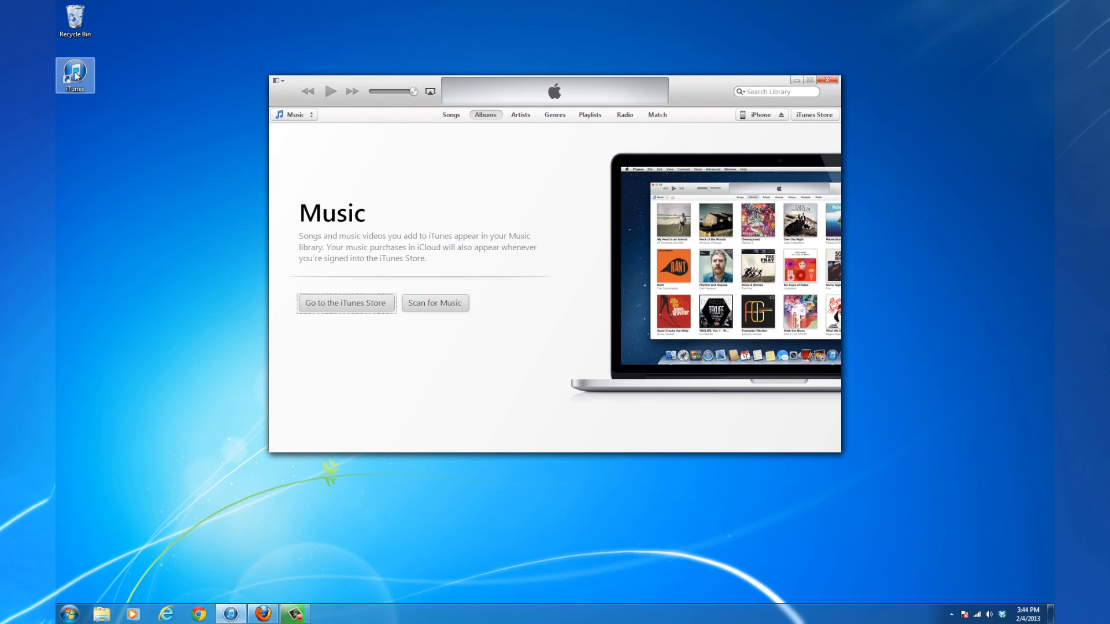
mouse_move(763, 120)
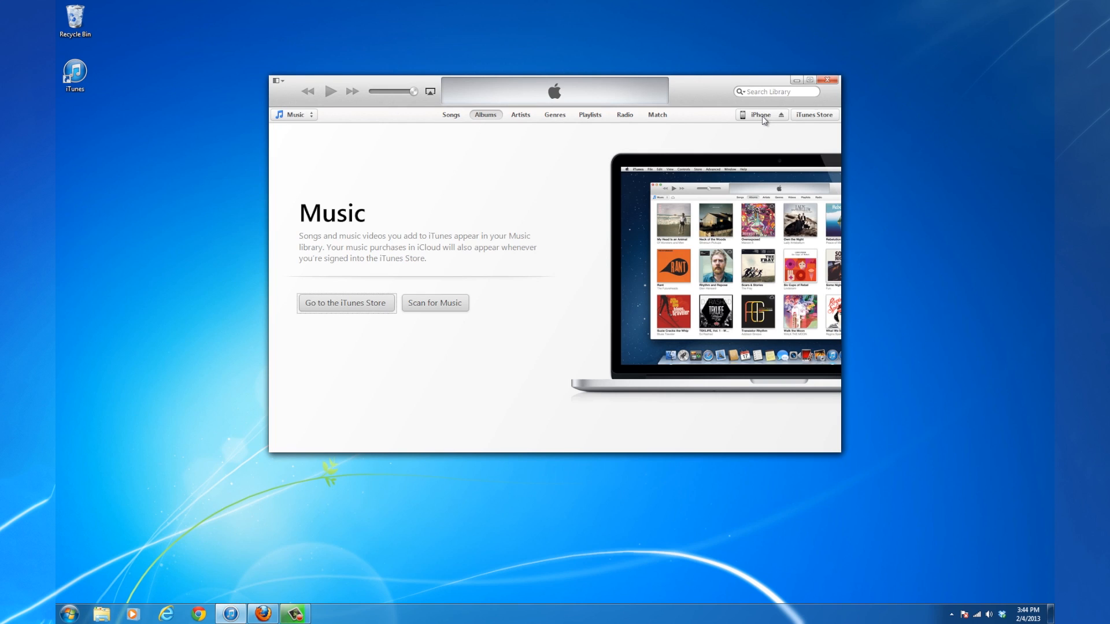
left_click(756, 115)
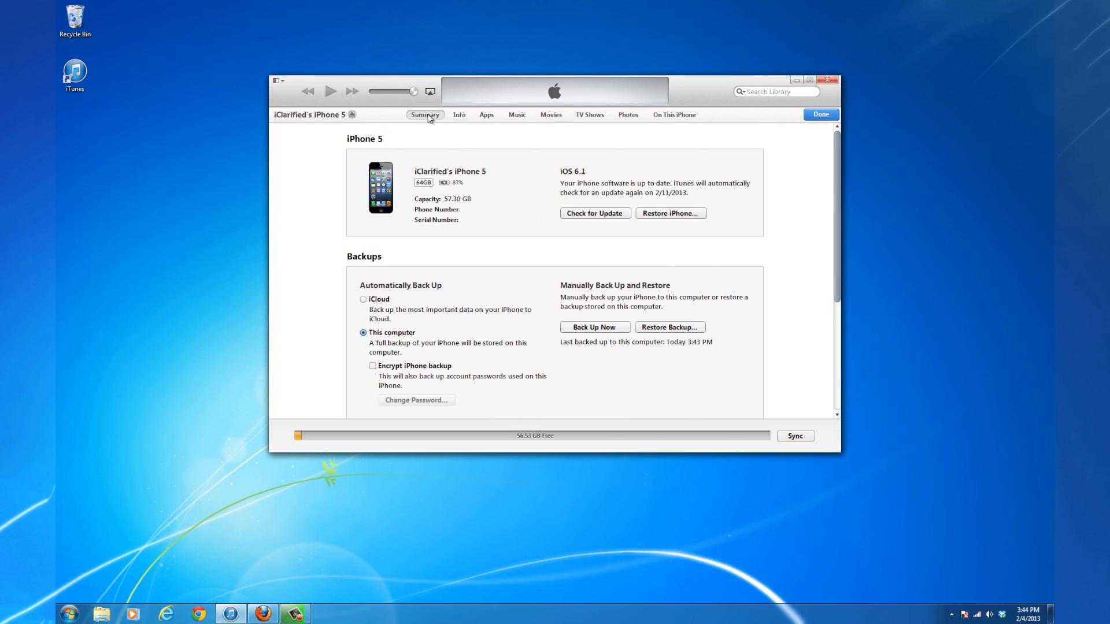
mouse_move(601, 333)
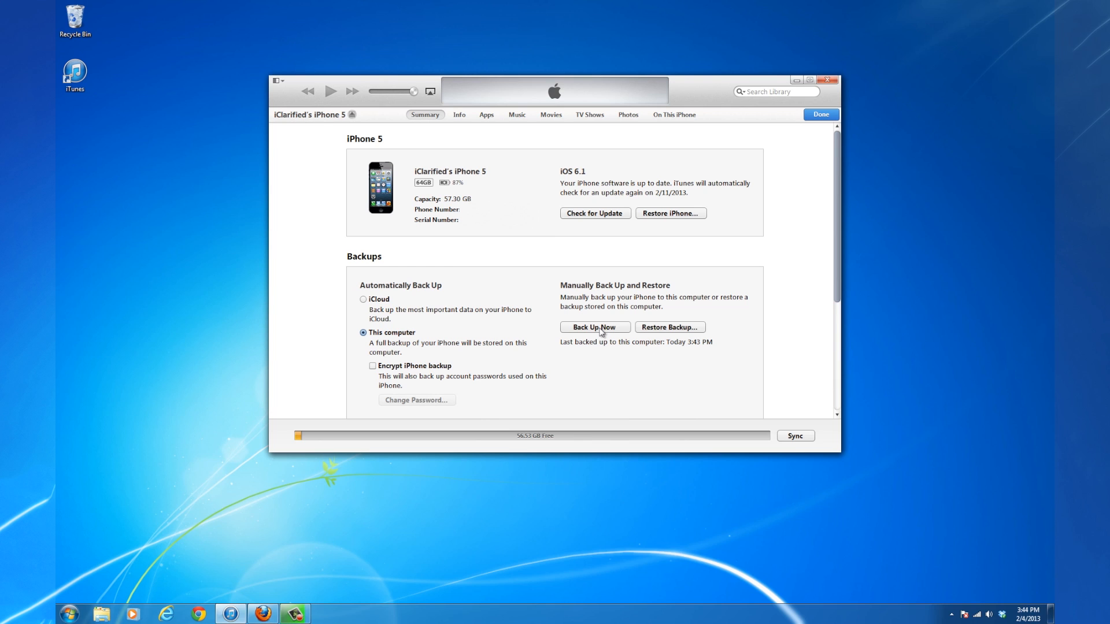
left_click(594, 327)
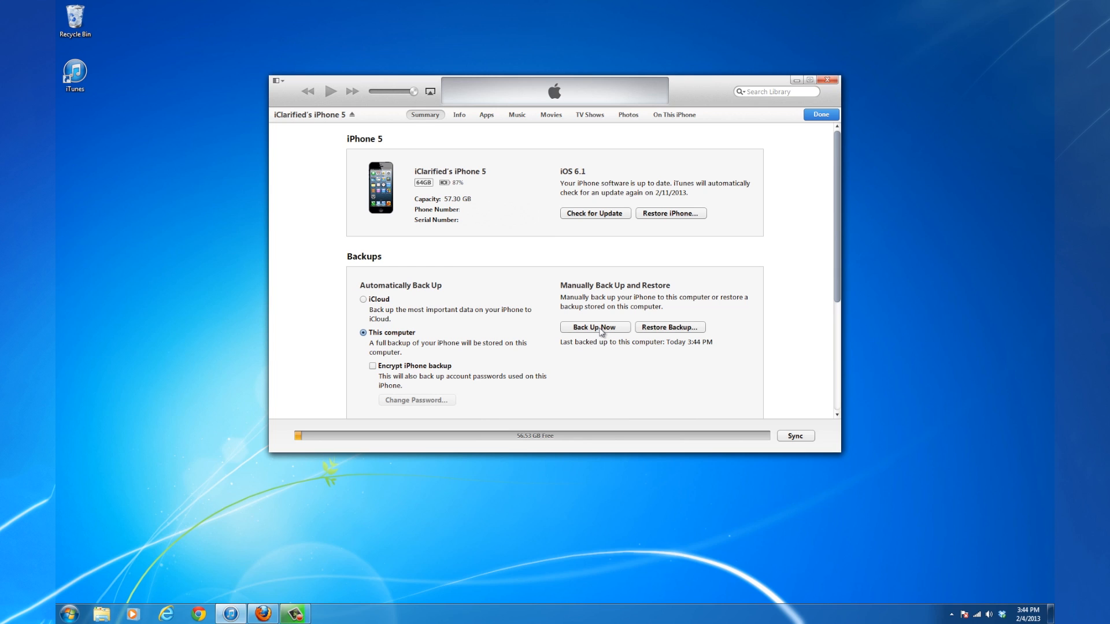
mouse_move(353, 275)
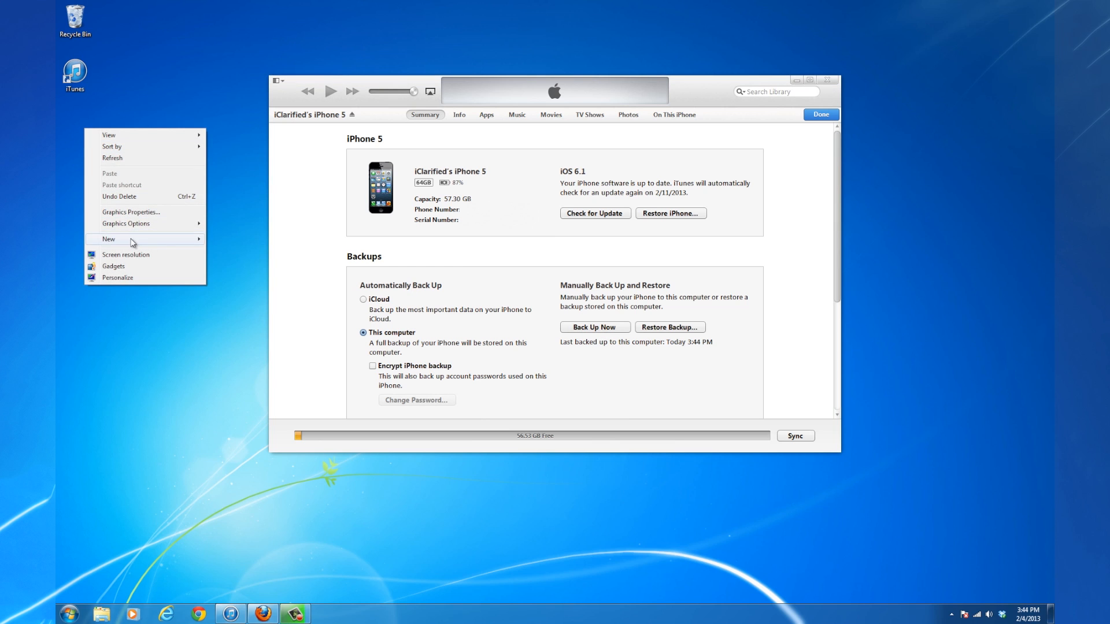
- Create a new folder named Pwnage on the desktop
left_click(109, 239)
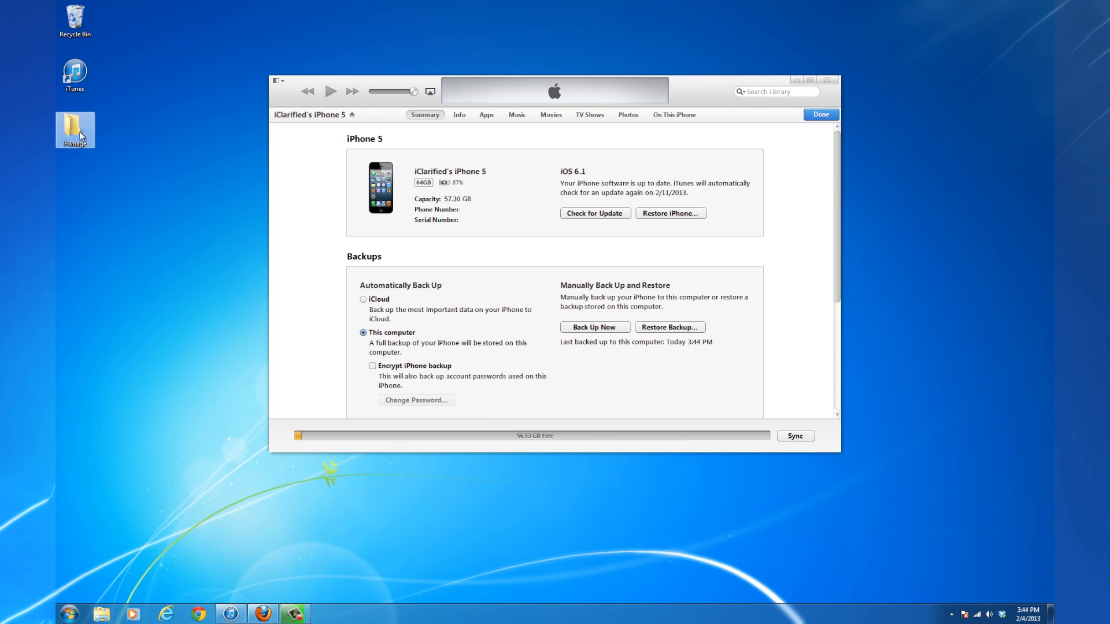
- Download the iPhone5,1 iOS 6.1 restore firmware from the tutorial into Desktop\Pwnage, then exit Firefox
left_click(261, 613)
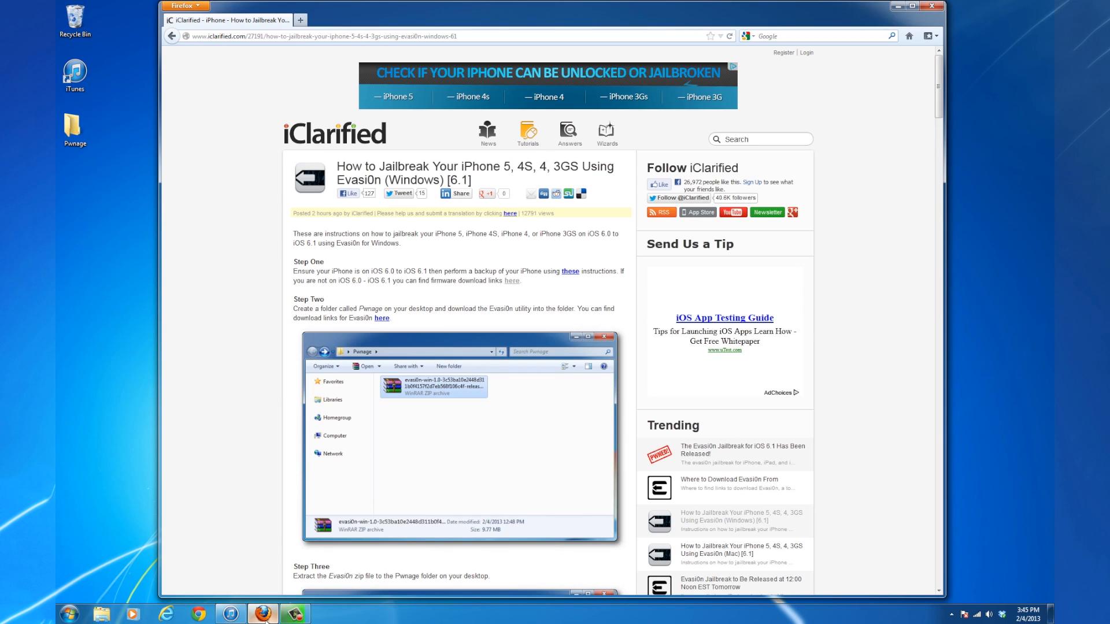
mouse_move(513, 284)
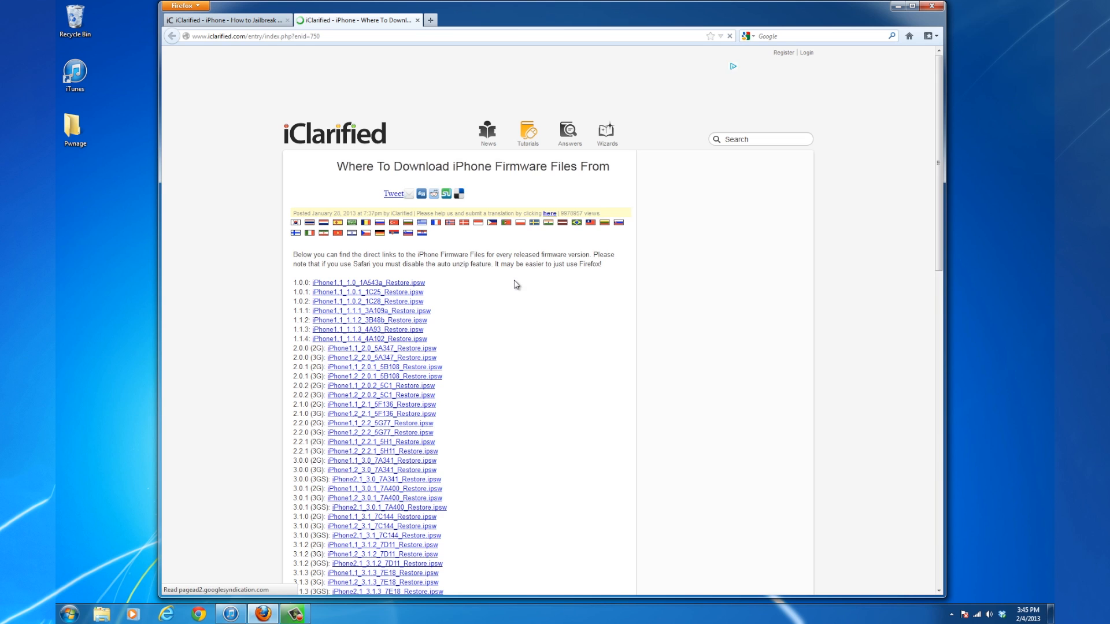
scroll("down", 3)
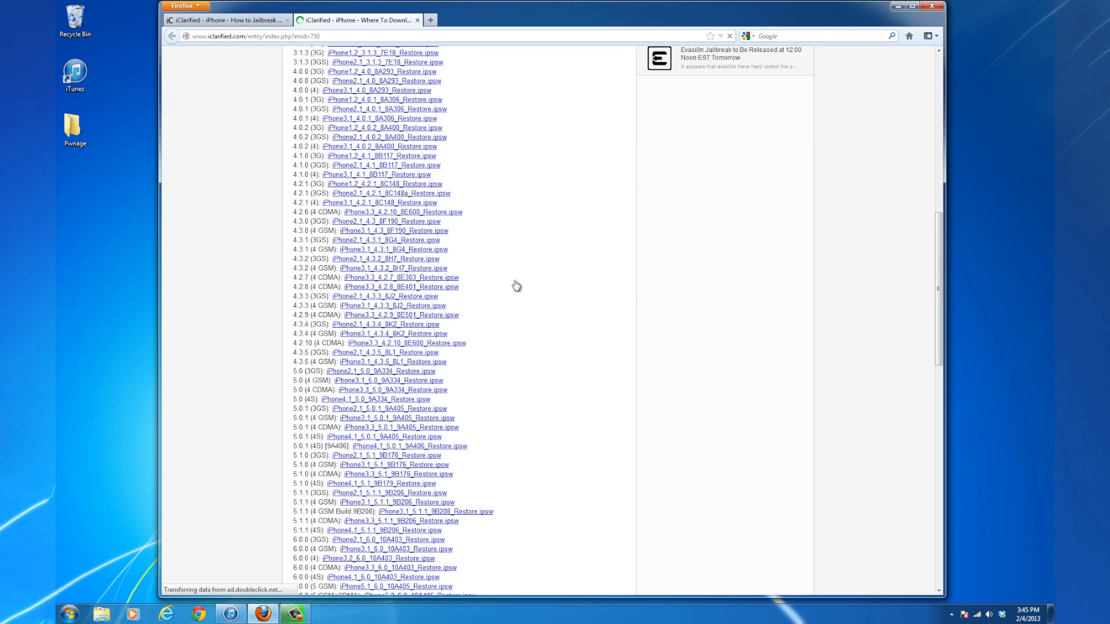
scroll("down", 3)
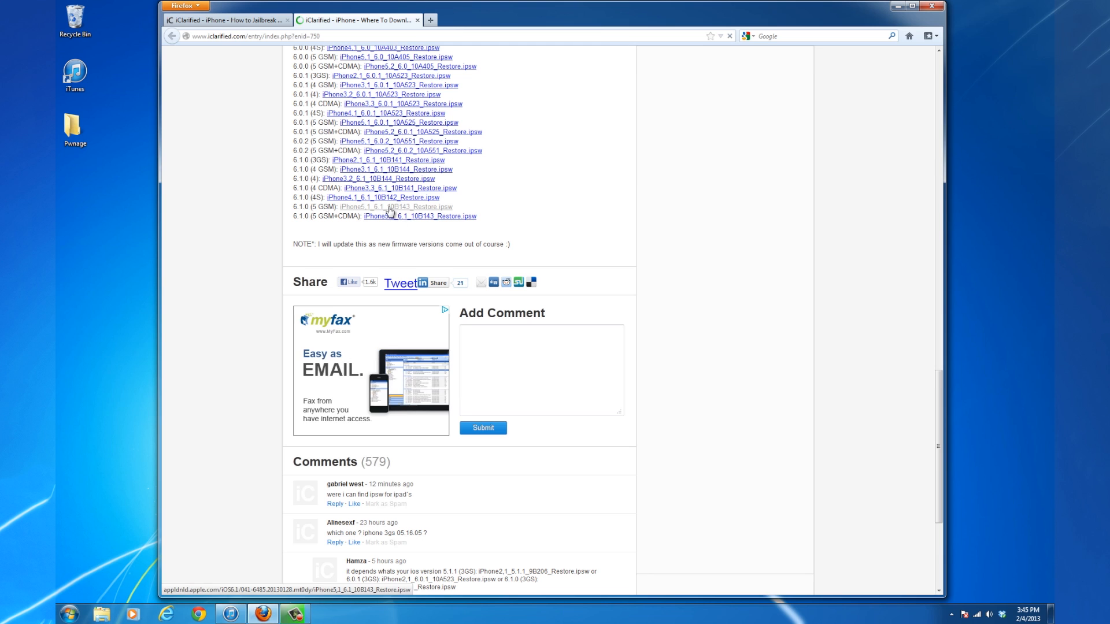
left_click(389, 211)
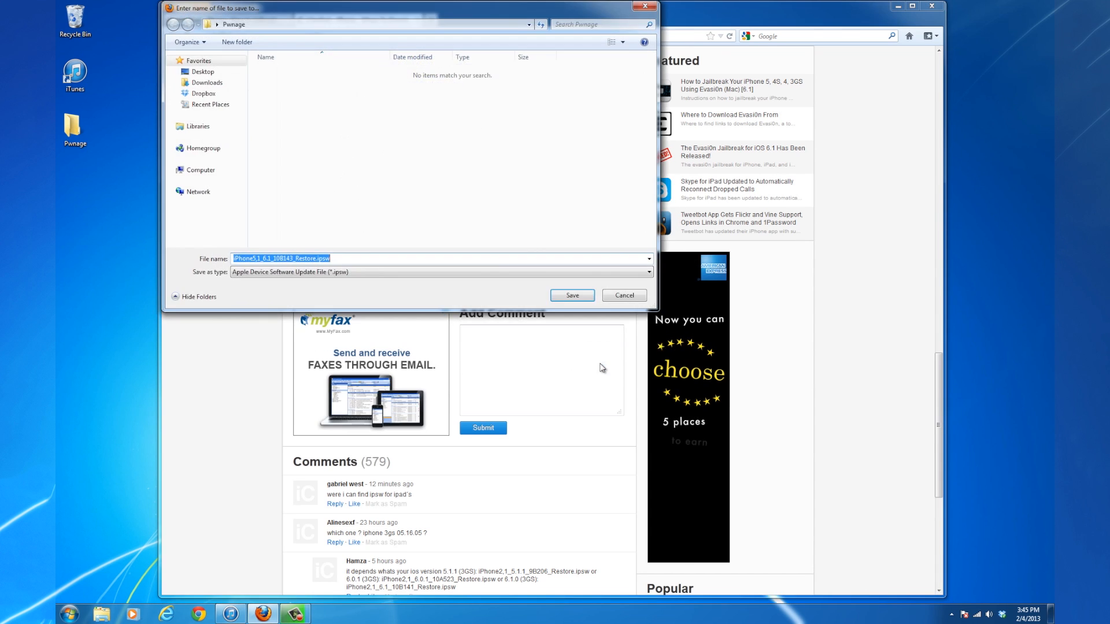
left_click(202, 72)
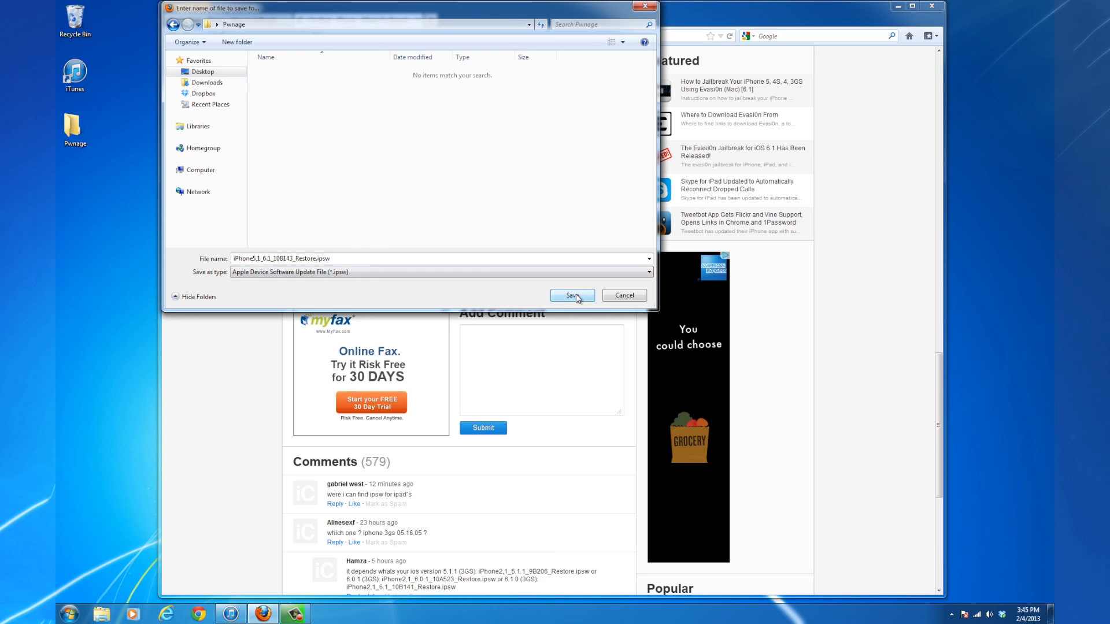
left_click(571, 295)
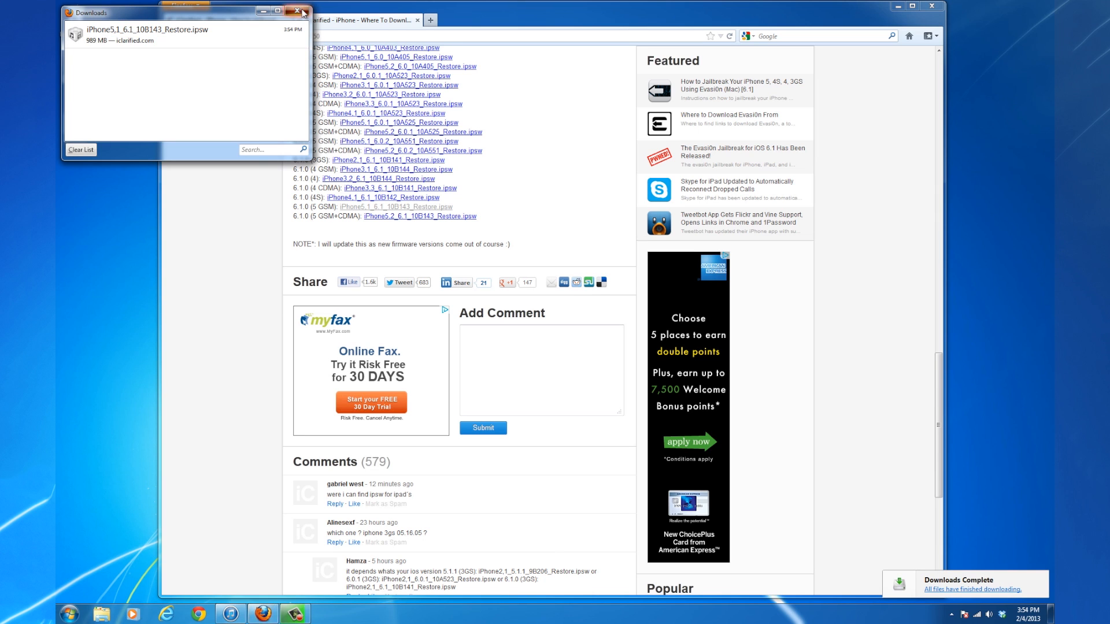
left_click(298, 12)
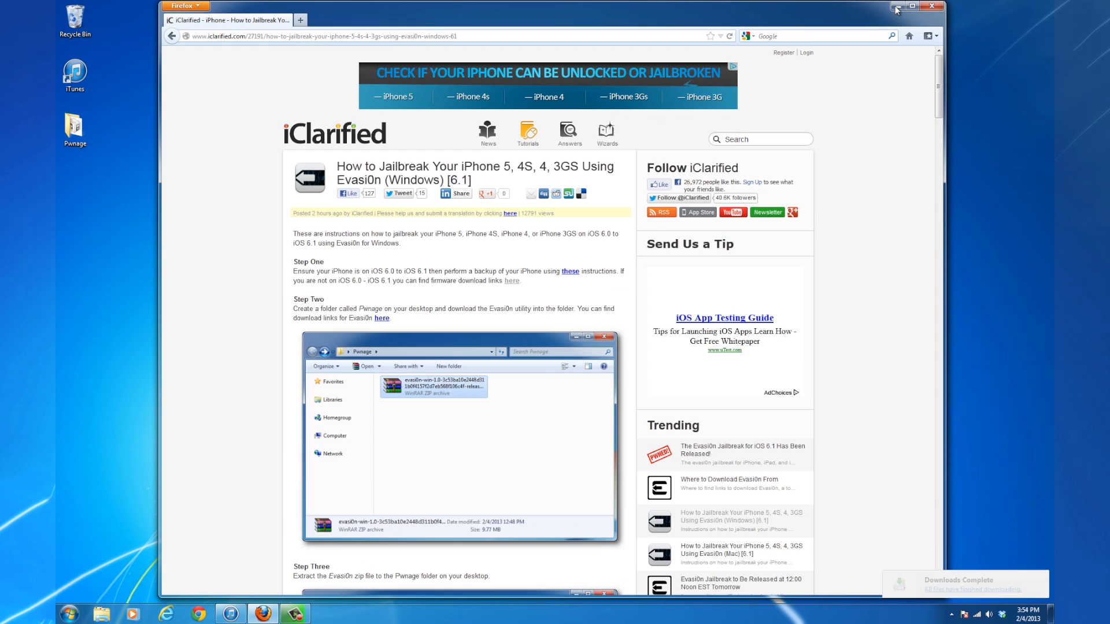
left_click(912, 6)
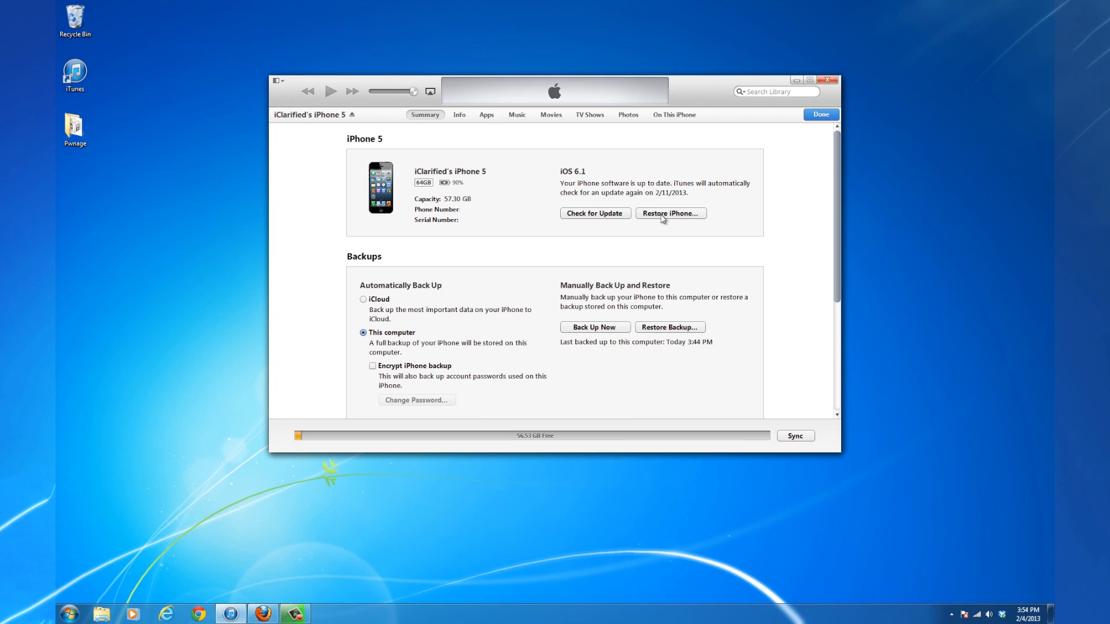
- Restore the iPhone 5 using iPhone5,1_6.1_10B143_Restore.ipsw from the Pwnage folder
left_click(669, 213)
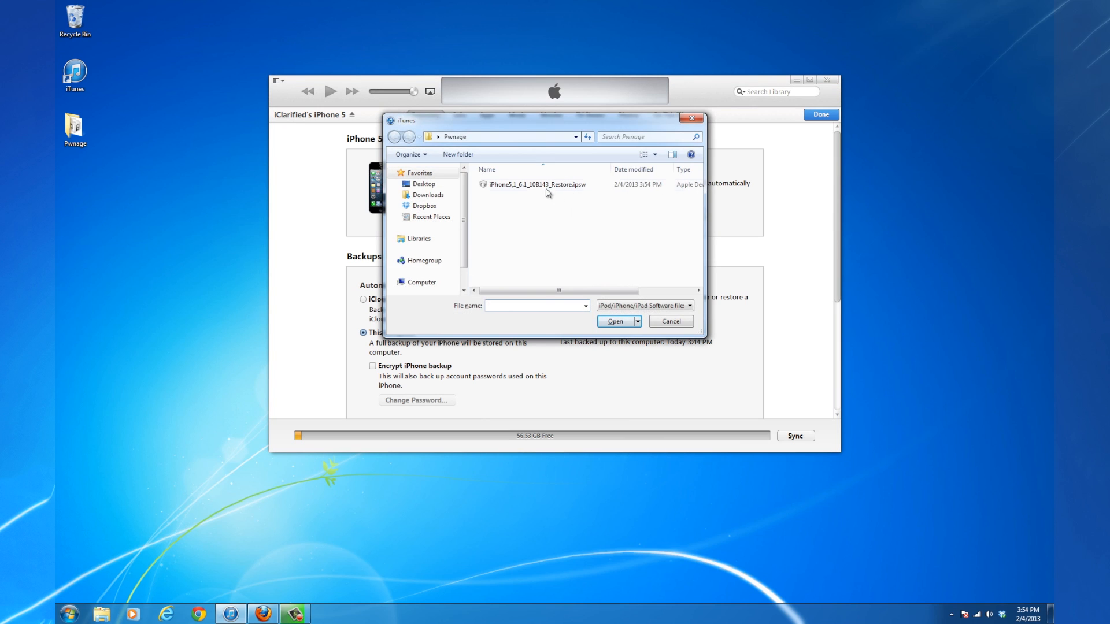
left_click(534, 184)
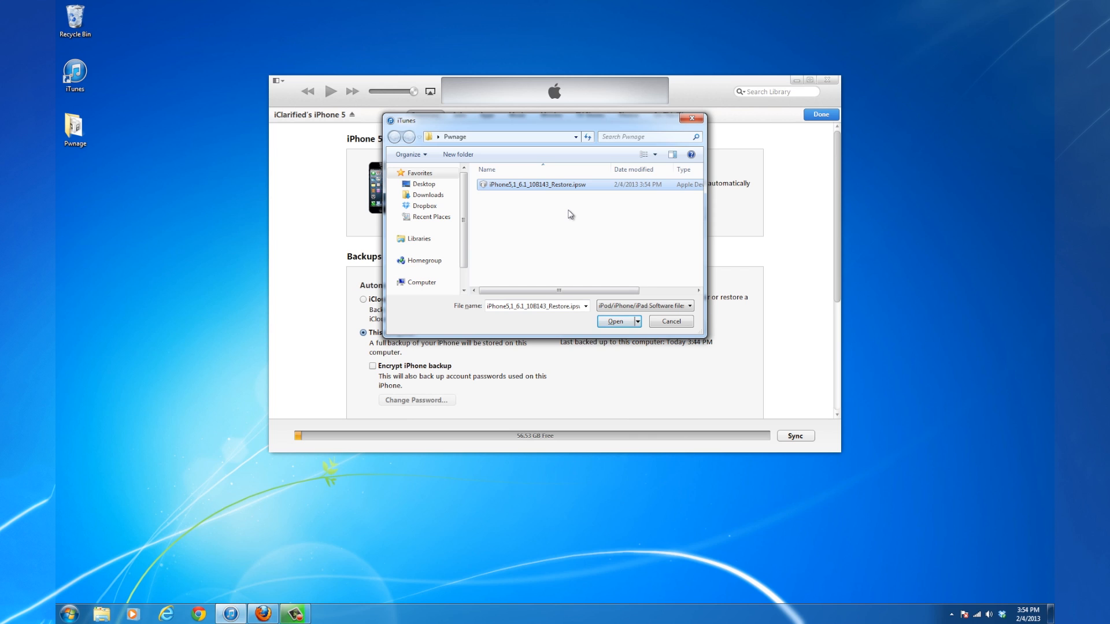
mouse_move(600, 253)
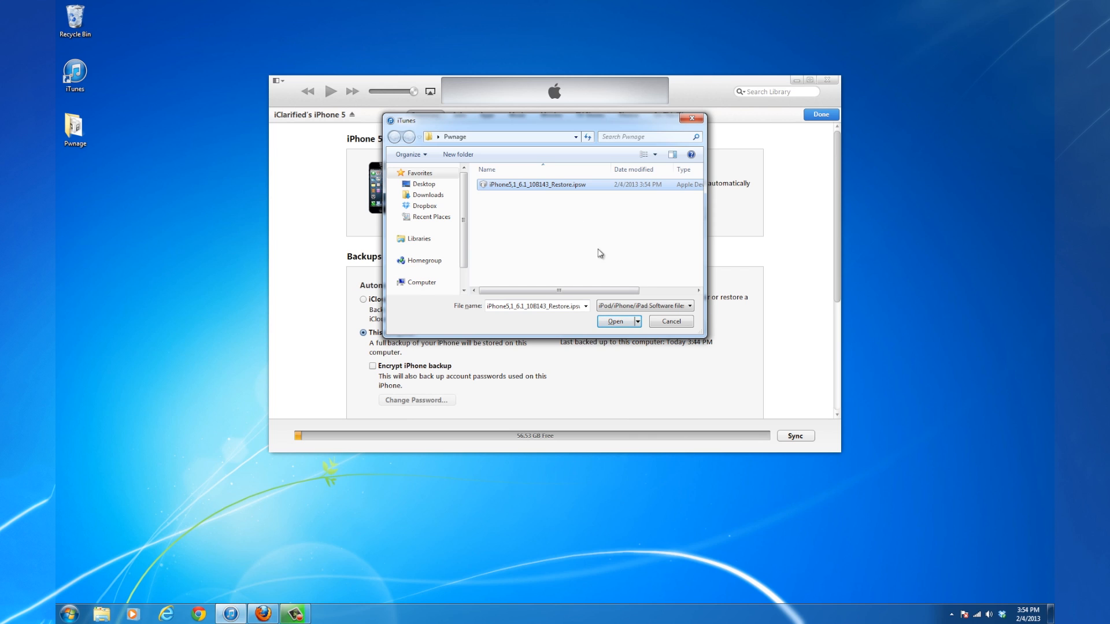
left_click(615, 320)
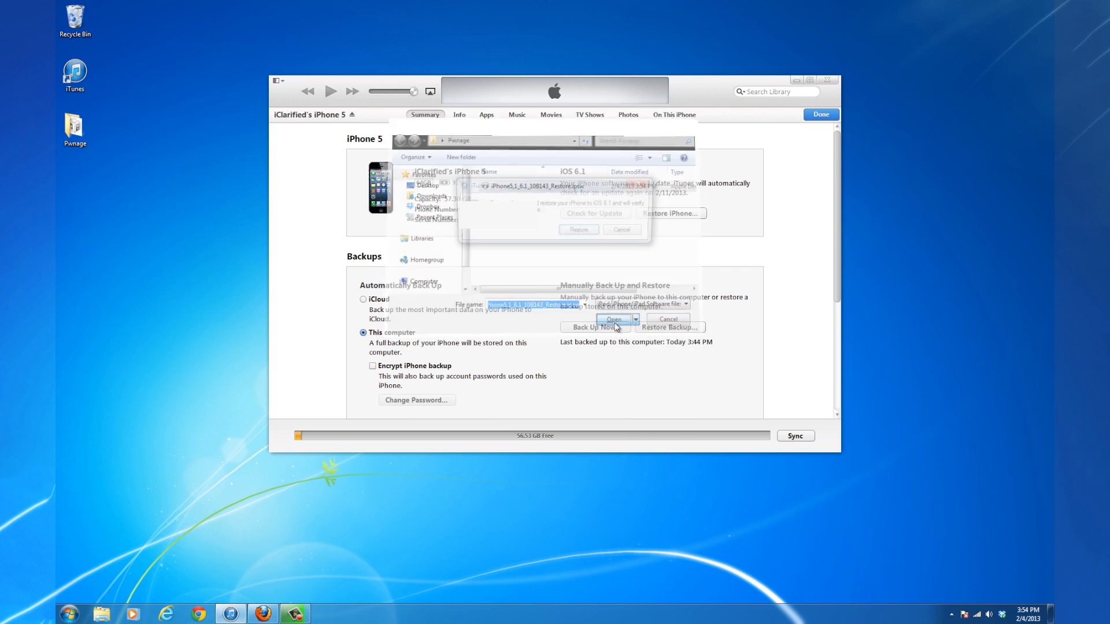
left_click(609, 320)
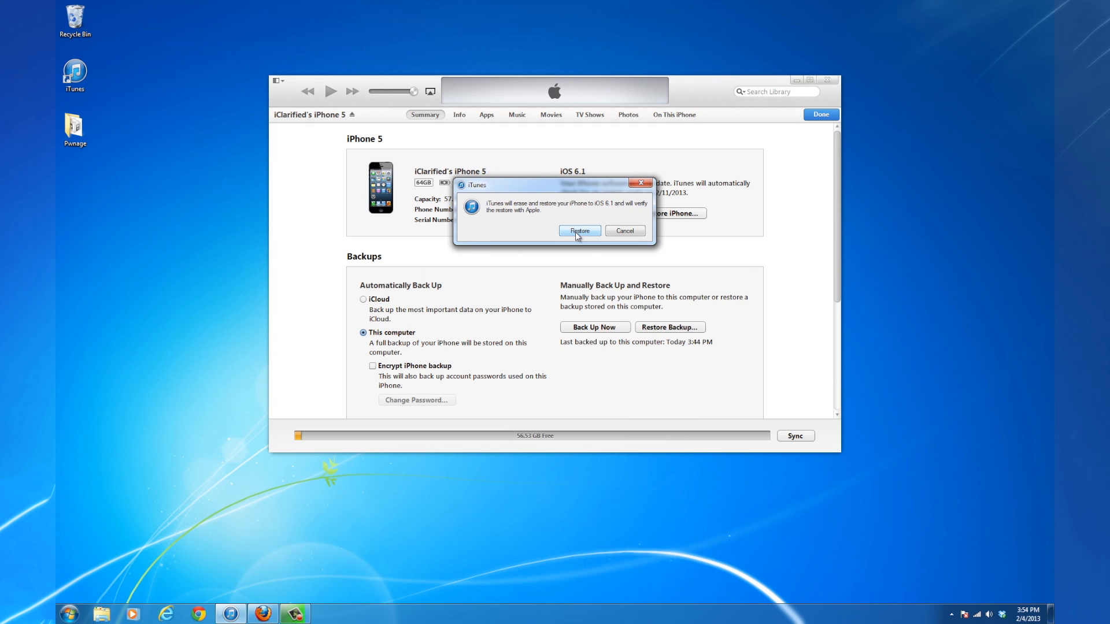
left_click(579, 231)
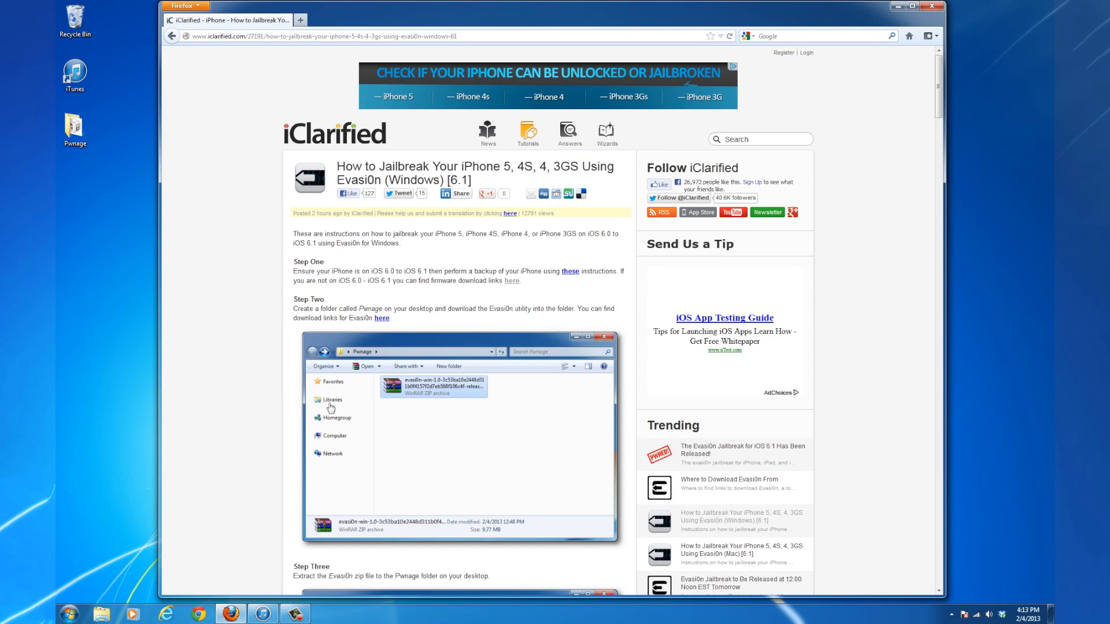
- Save the evasi0n 1.0 Windows zip into the Pwnage folder from the evasi0n downloads page
left_click(728, 483)
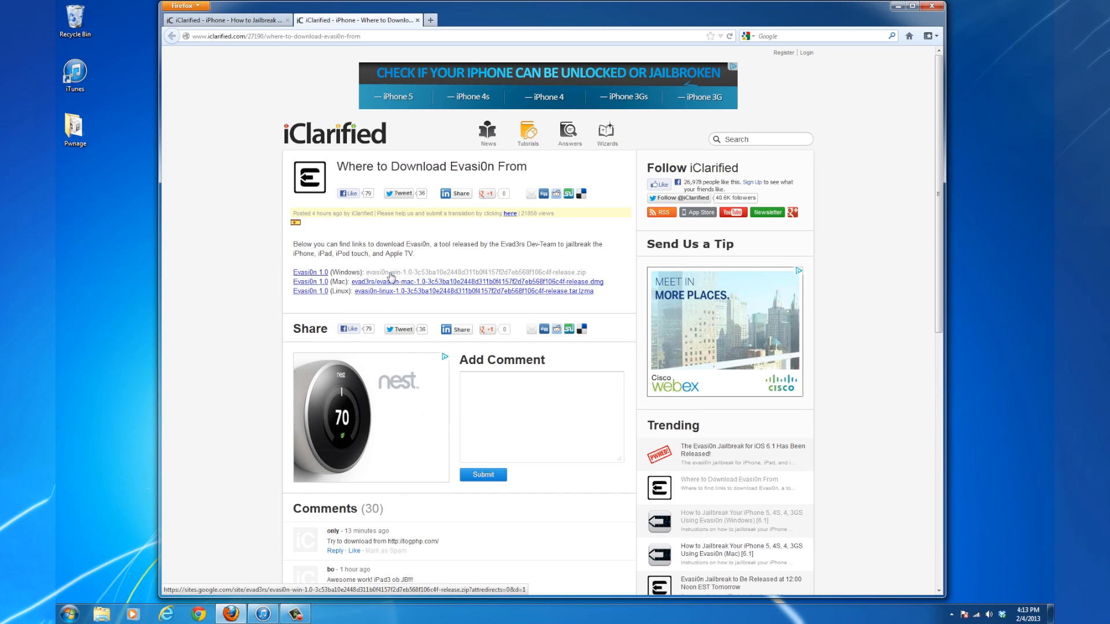
left_click(309, 272)
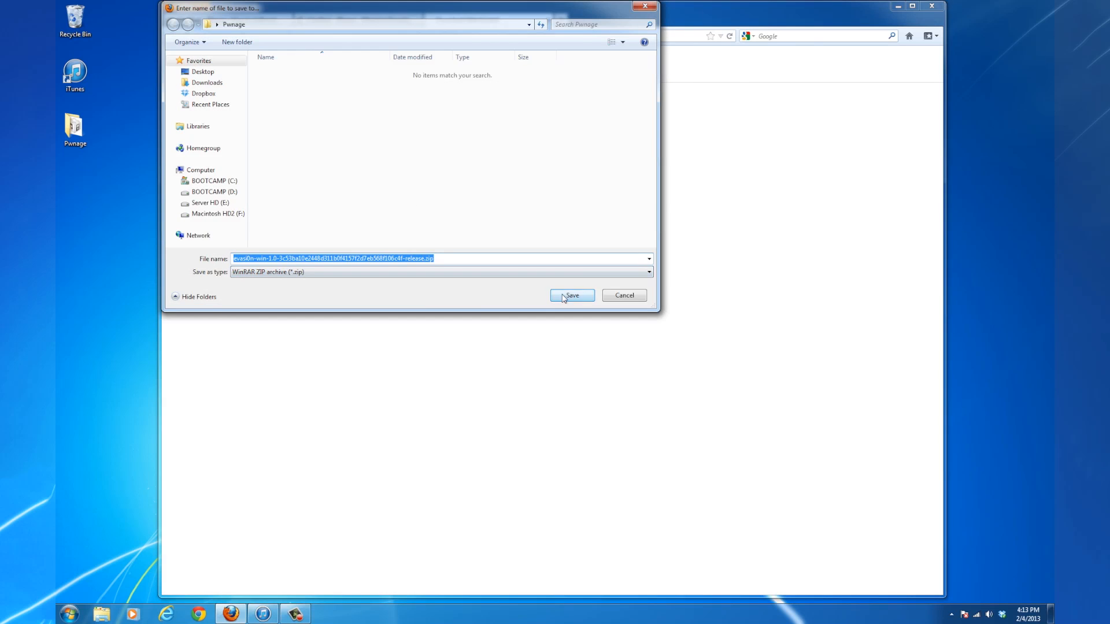
left_click(572, 296)
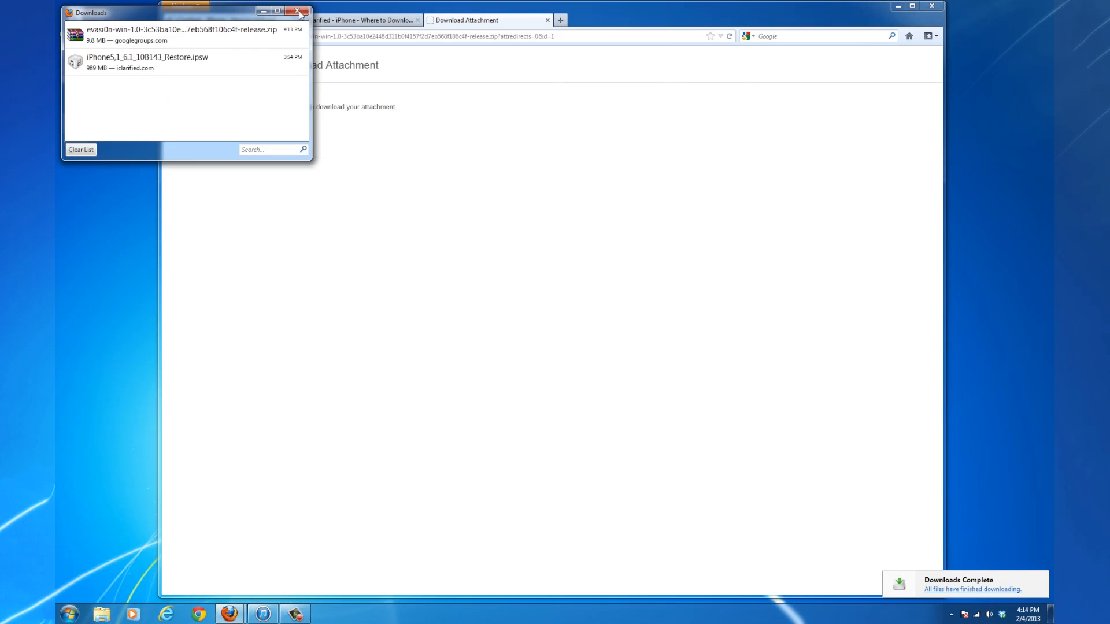
left_click(299, 12)
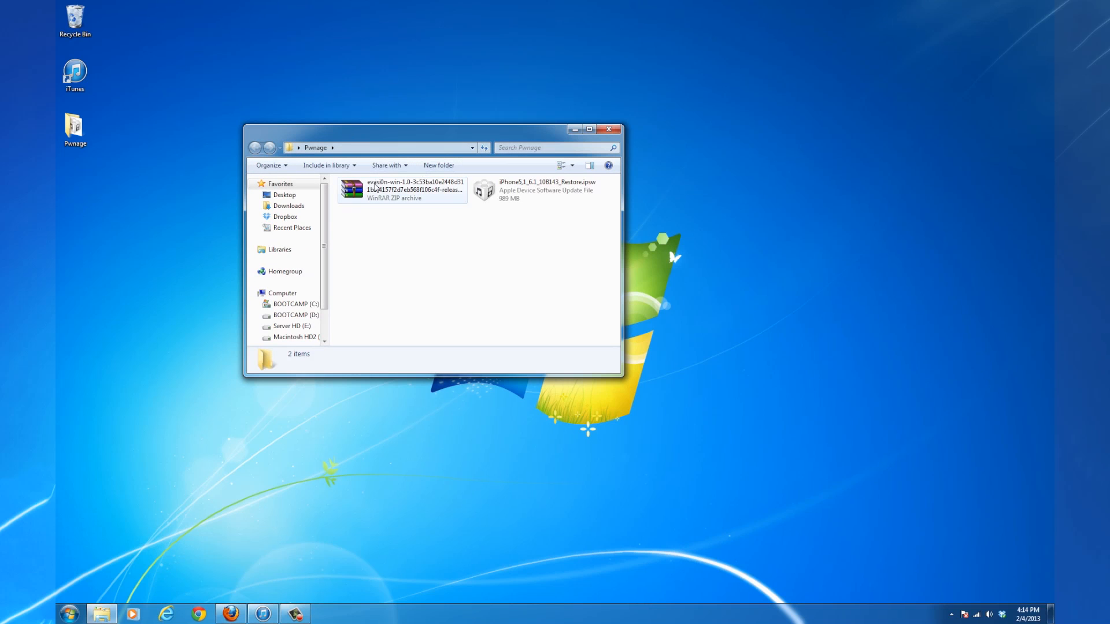
- Extract the evasi0n zip and run evasi0n.exe from evasi0n-win-1.0 as administrator
right_click(402, 189)
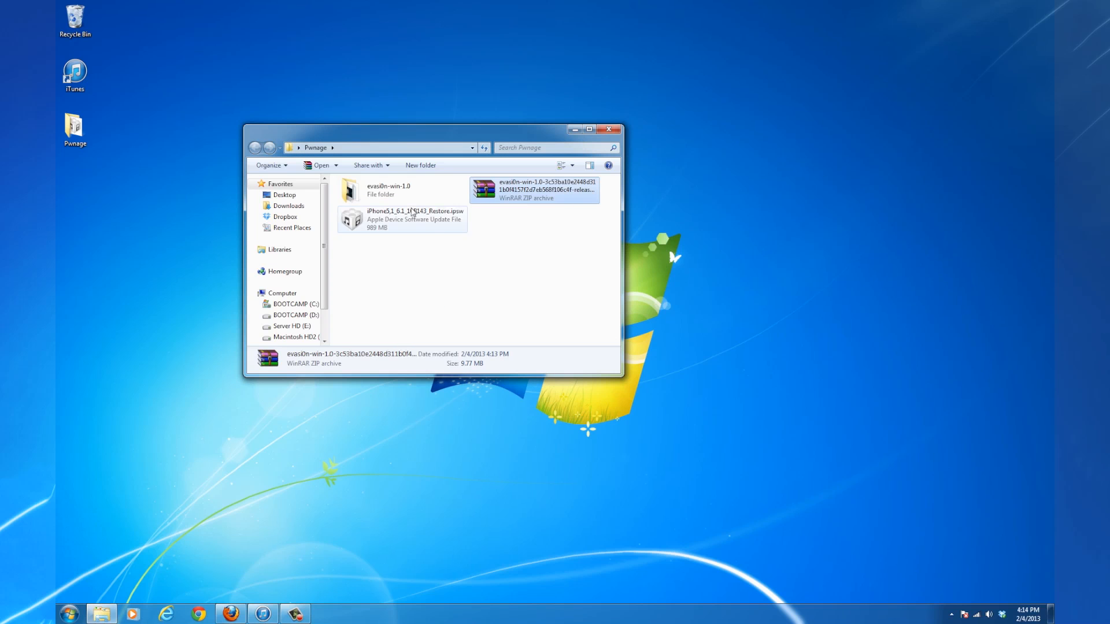
double_click(388, 190)
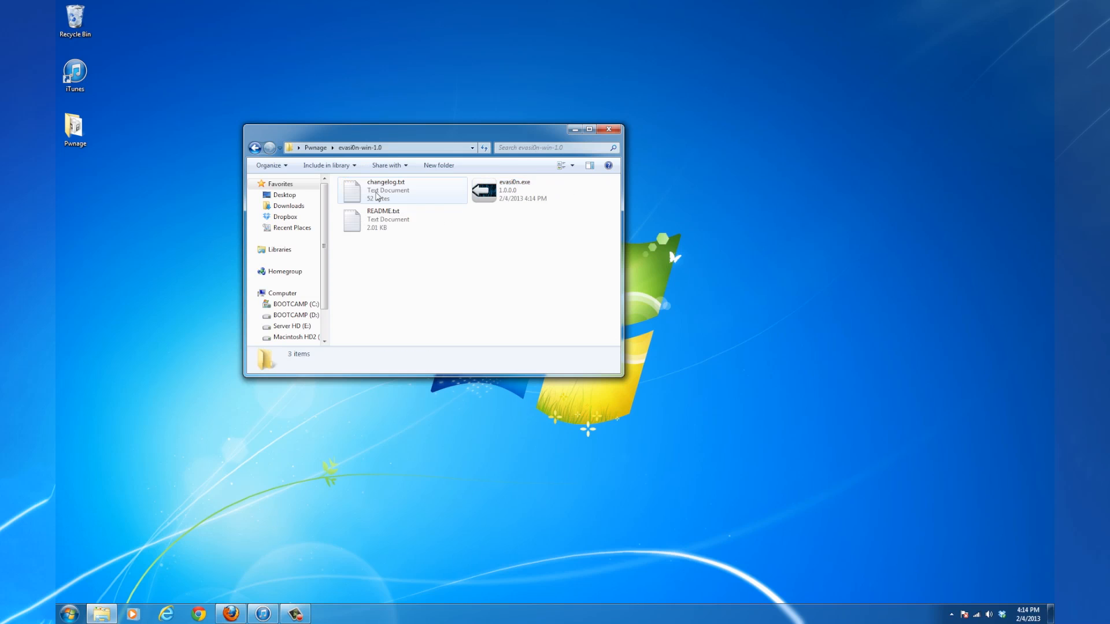
left_click(513, 190)
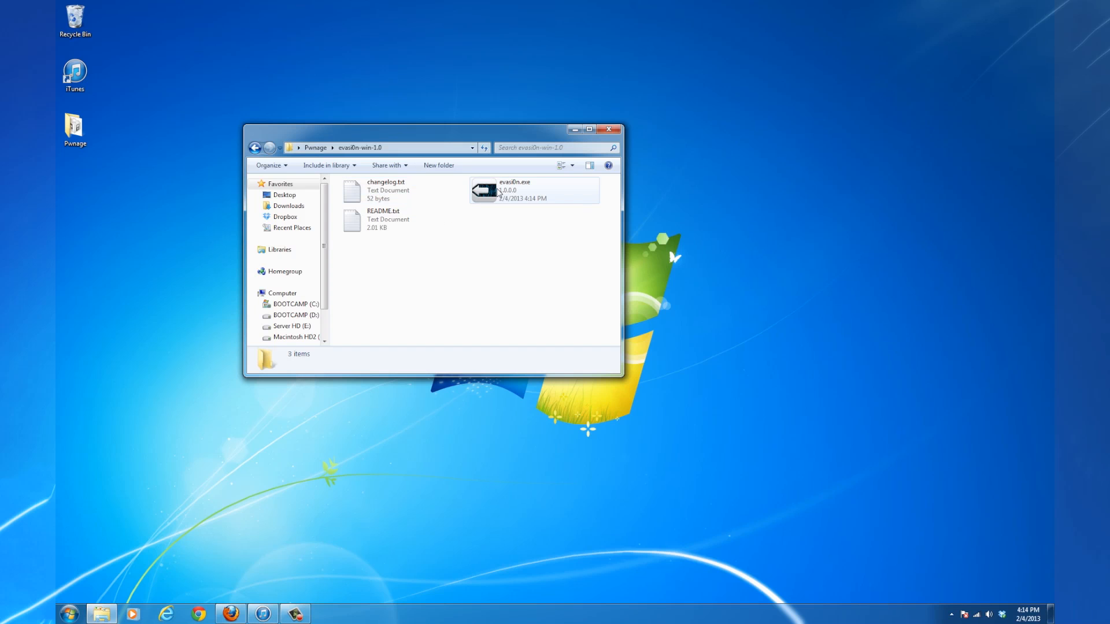
right_click(514, 189)
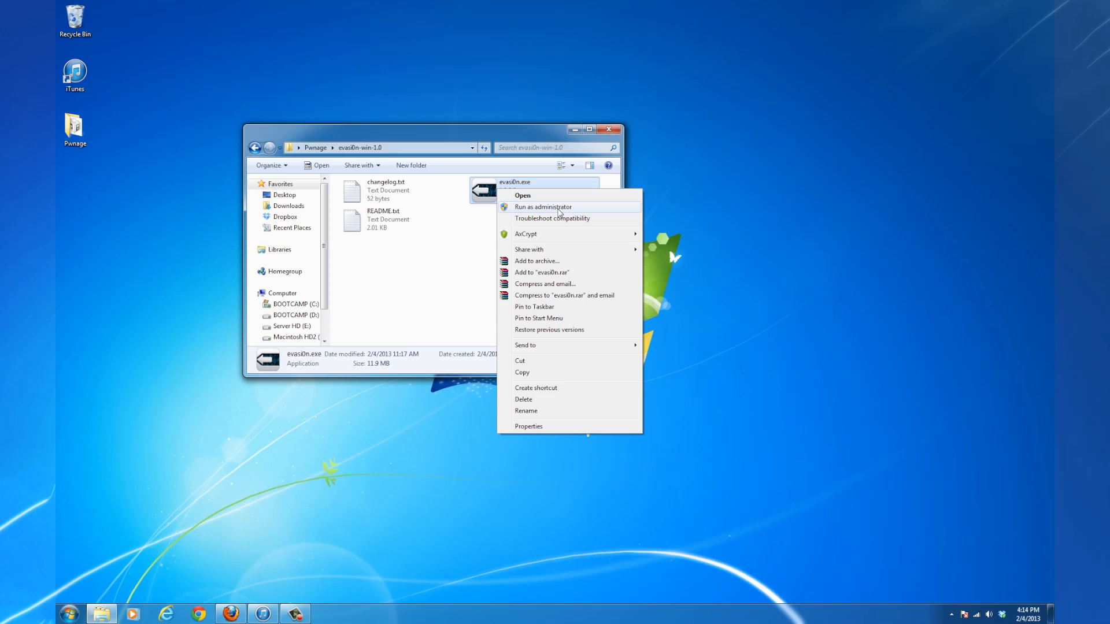
left_click(523, 195)
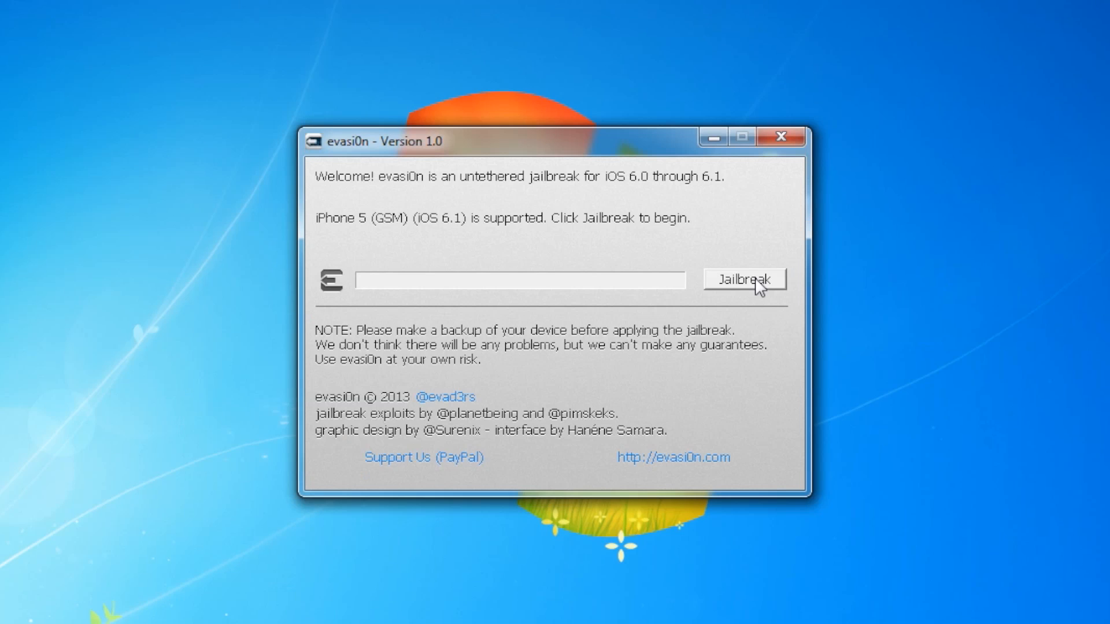
- Start the evasi0n jailbreak on the connected iPhone 5
left_click(744, 279)
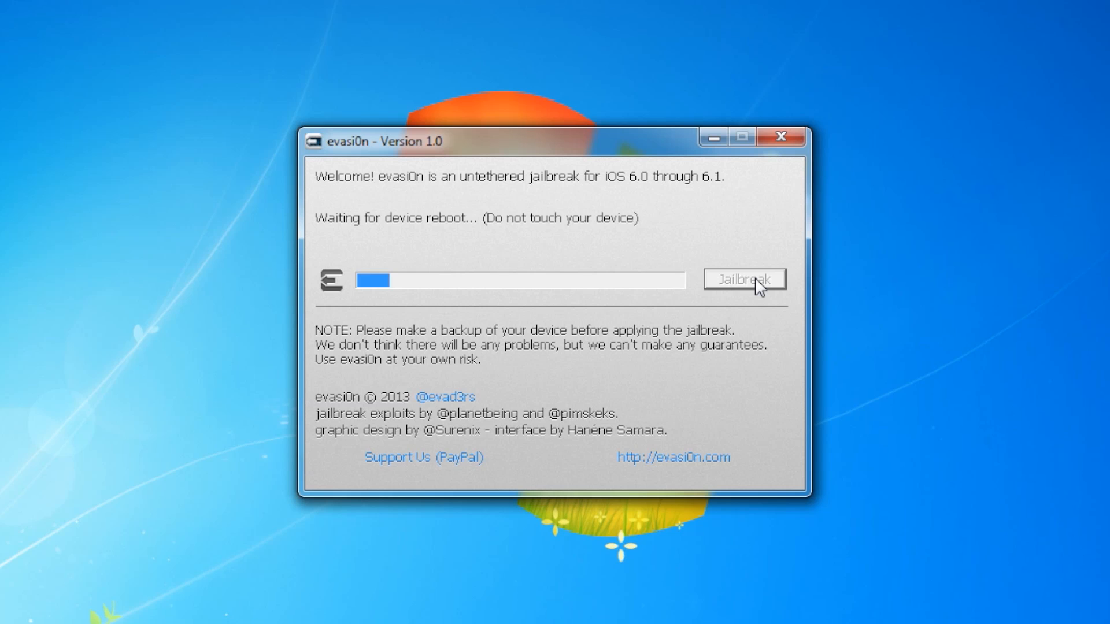
mouse_move(742, 366)
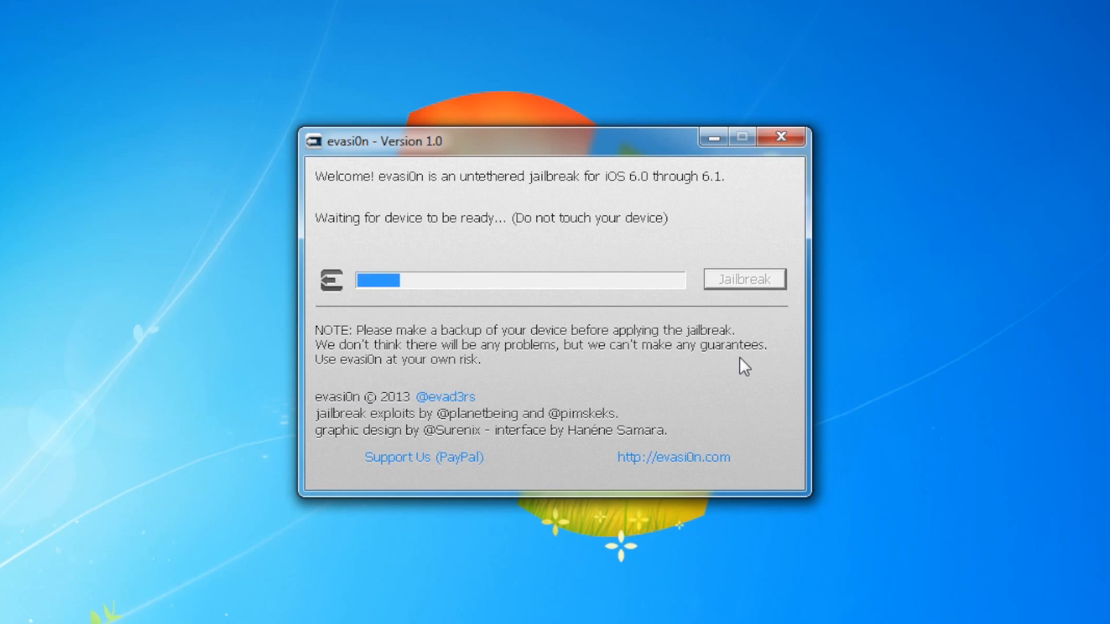